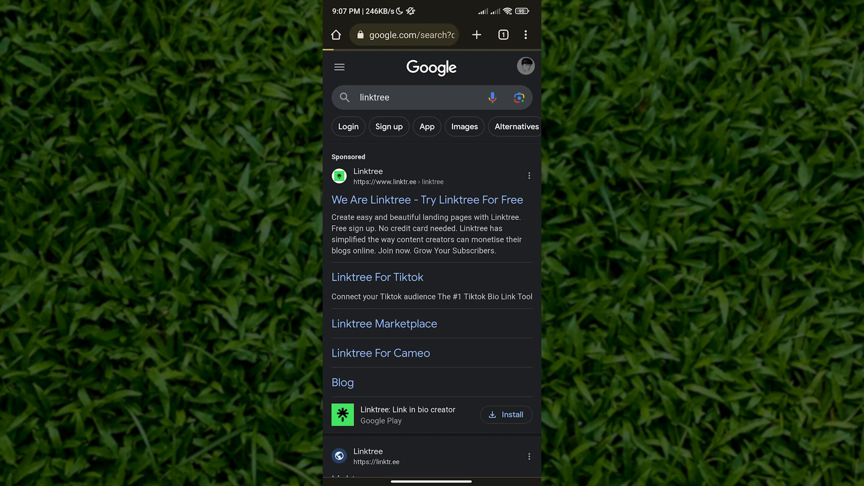
Open the Linktree site from the Google results to reach the admin Links page.
click(427, 200)
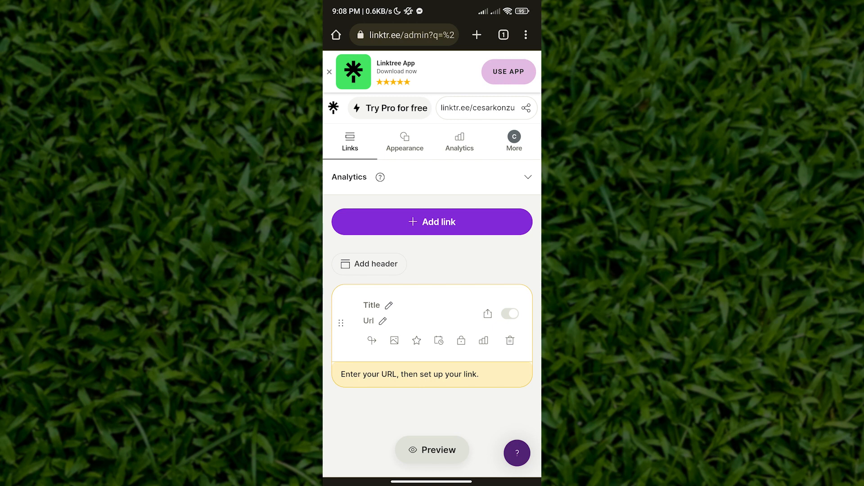
Copy the linktr.ee/cesarkonzu profile address and bring up Chrome's page menu.
click(525, 108)
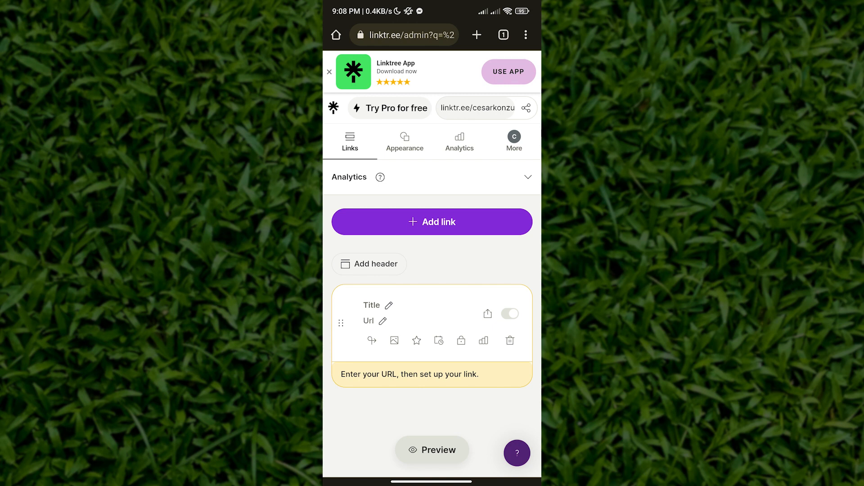
click(525, 35)
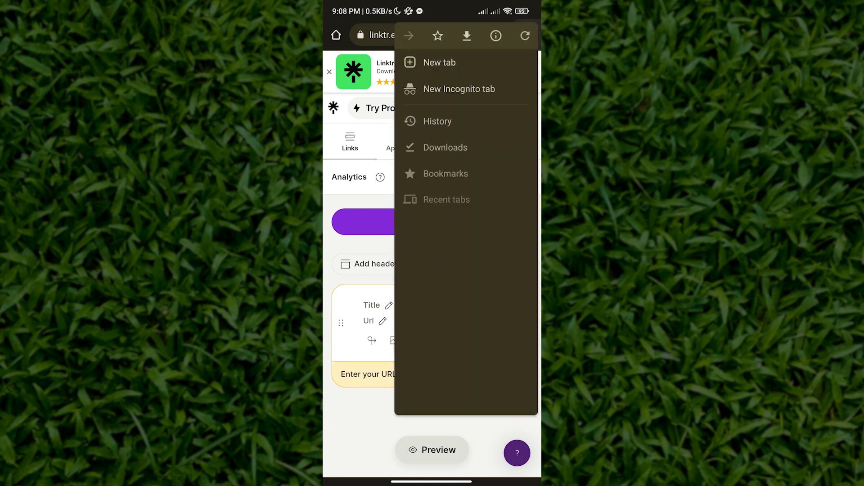
Search 'bitly' in a new tab and open the official bitly.com homepage.
click(439, 62)
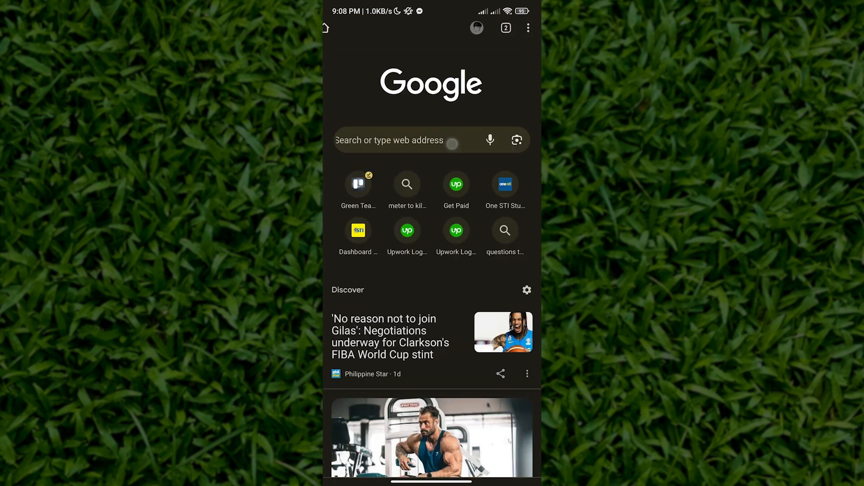
text(bitly)
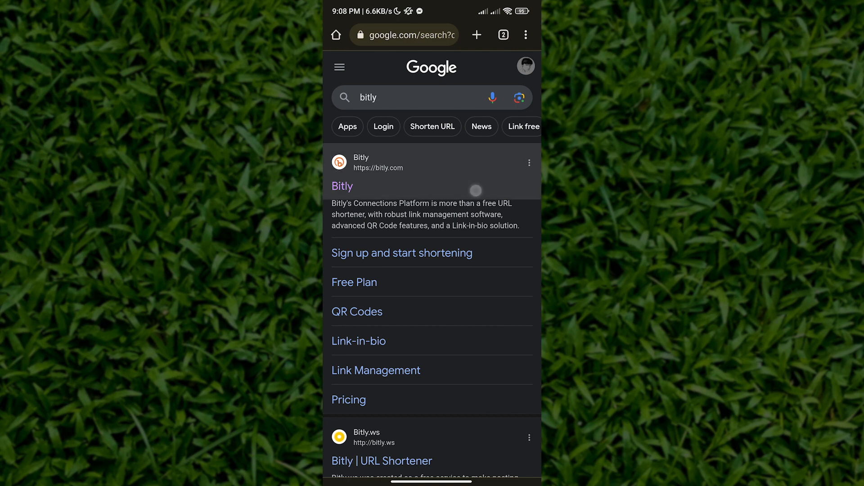
click(342, 186)
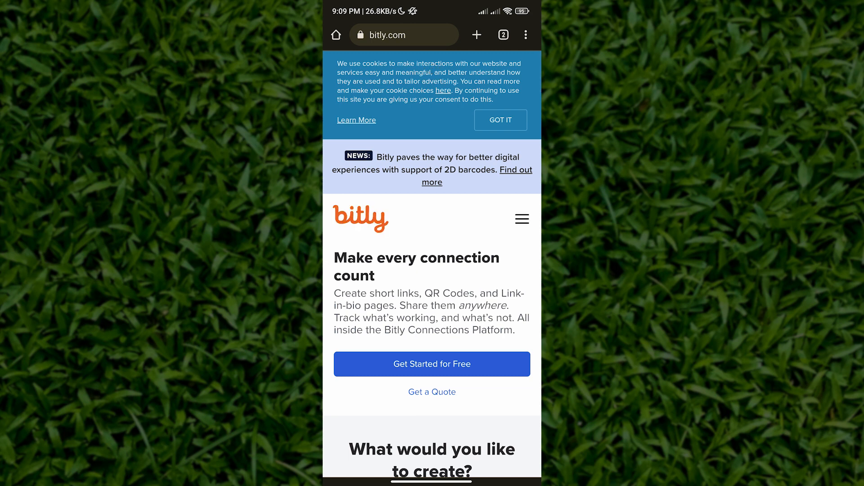
scroll(down, 3)
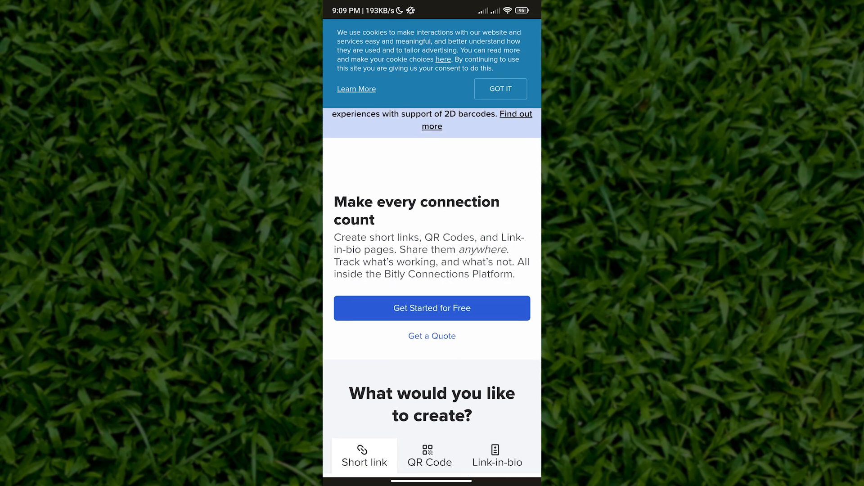
click(432, 274)
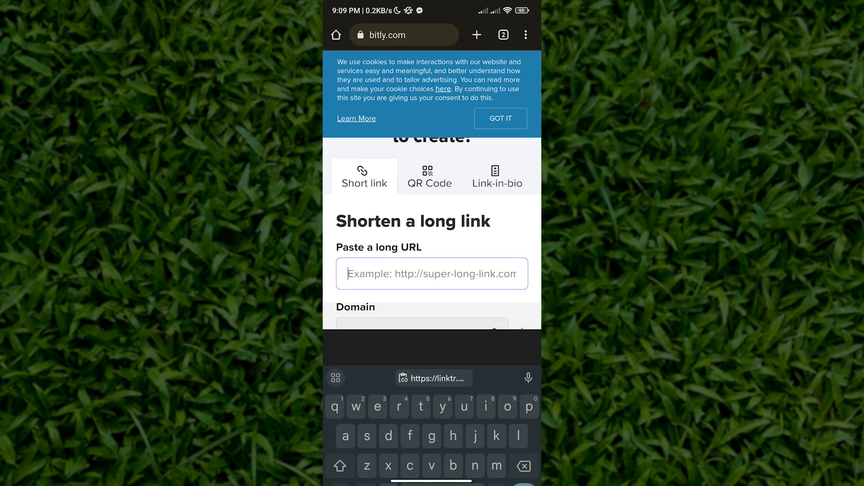
click(431, 273)
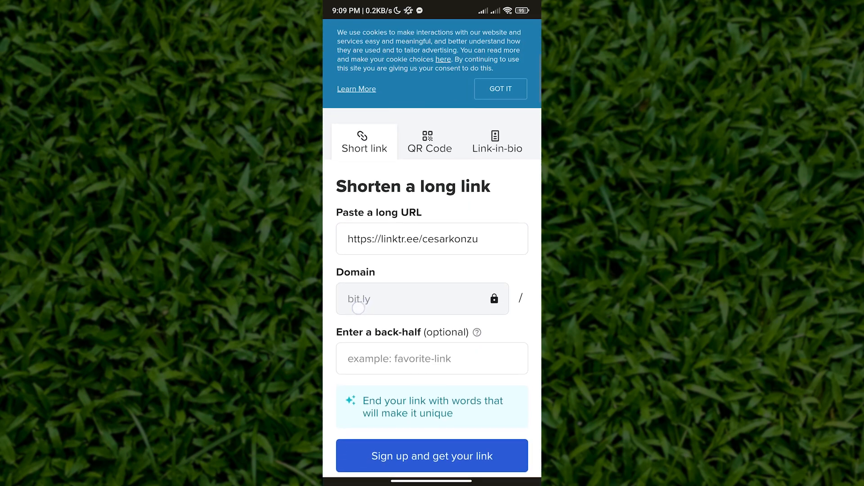
scroll(down, 3)
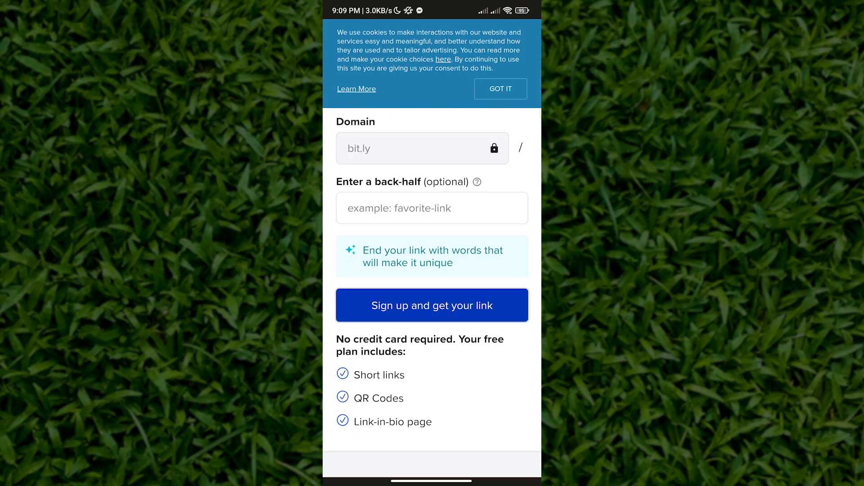
click(431, 306)
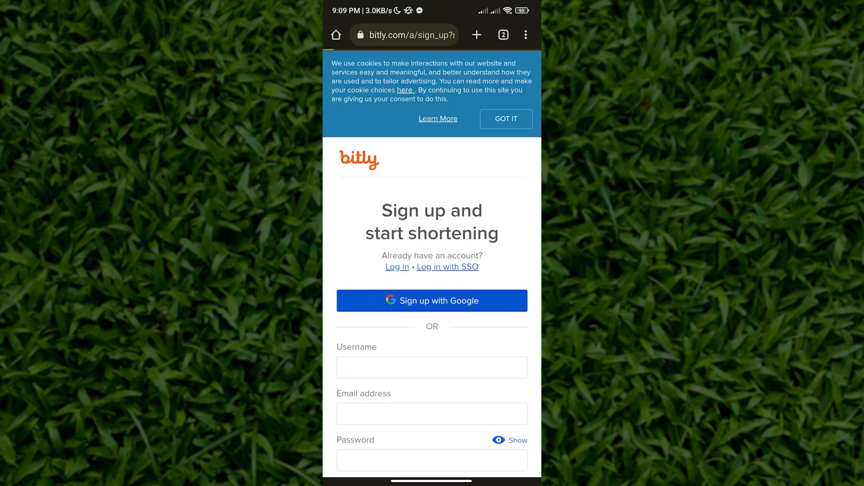
Sign up to Bitly with the existing Google account, producing bit.ly/3polPPL.
click(432, 301)
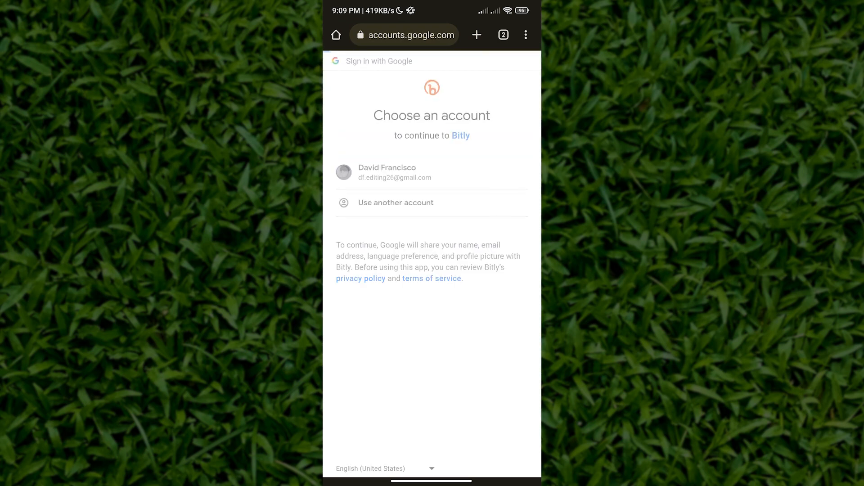
click(395, 172)
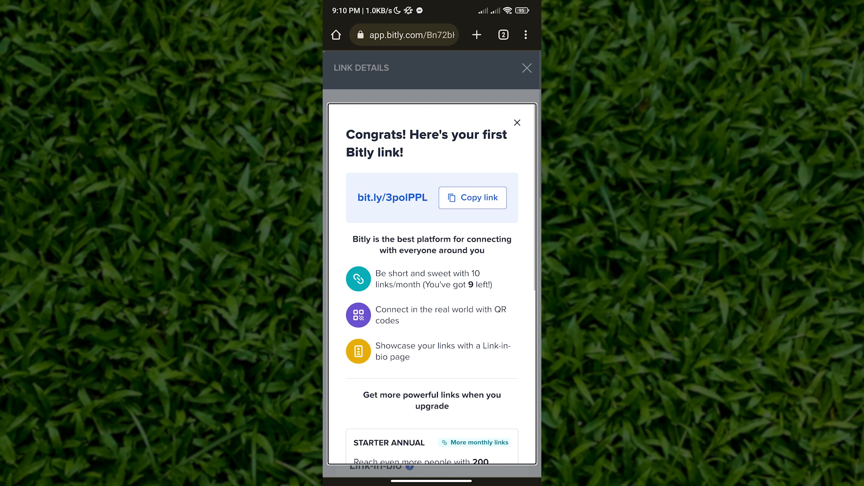
Copy the new bit.ly/3polPPL short link from the Congrats dialog.
click(473, 197)
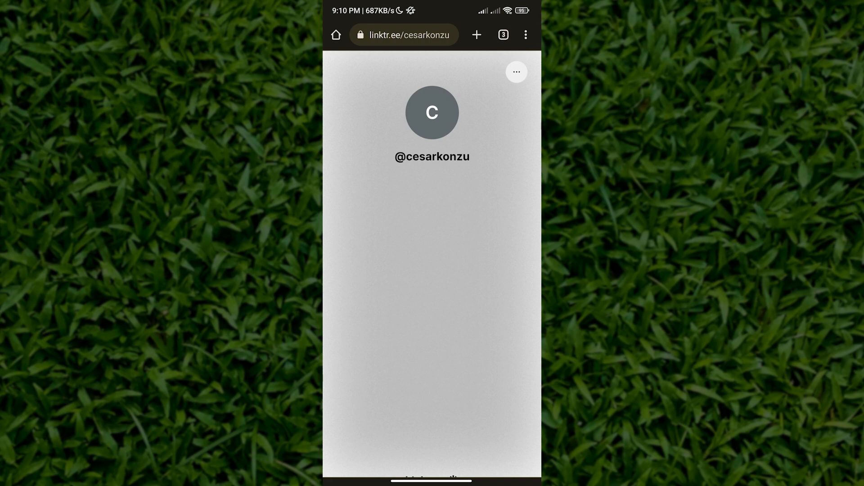
key(HOME)
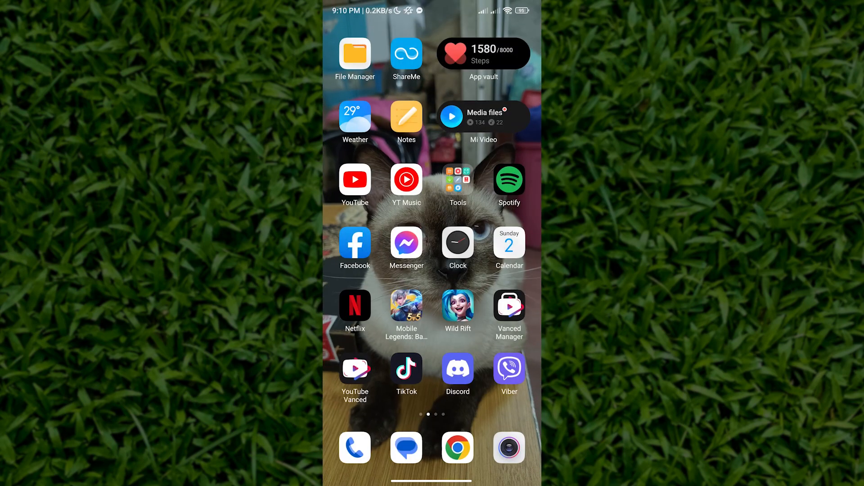